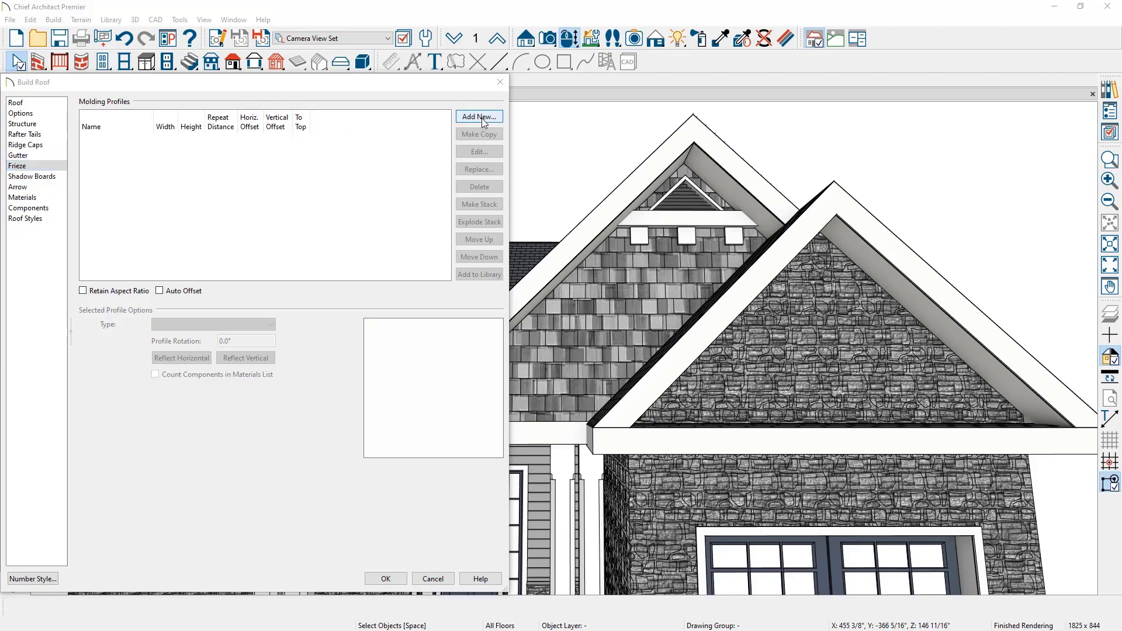
Add the CA-F2 frieze molding from the library as the default roof frieze profile
left_click(480, 116)
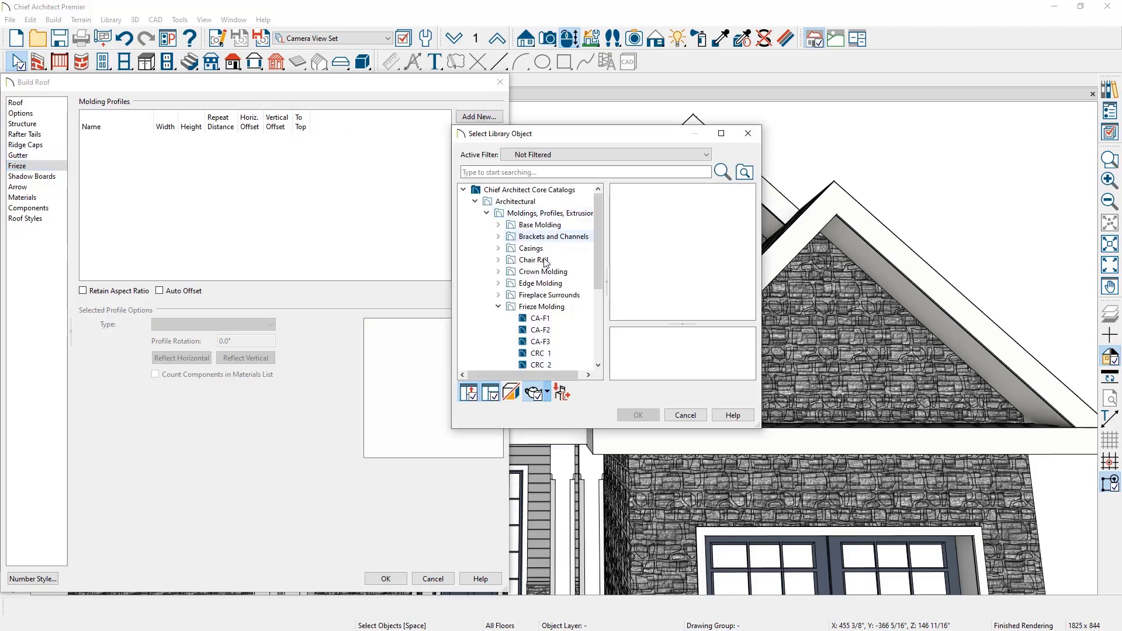
left_click(543, 306)
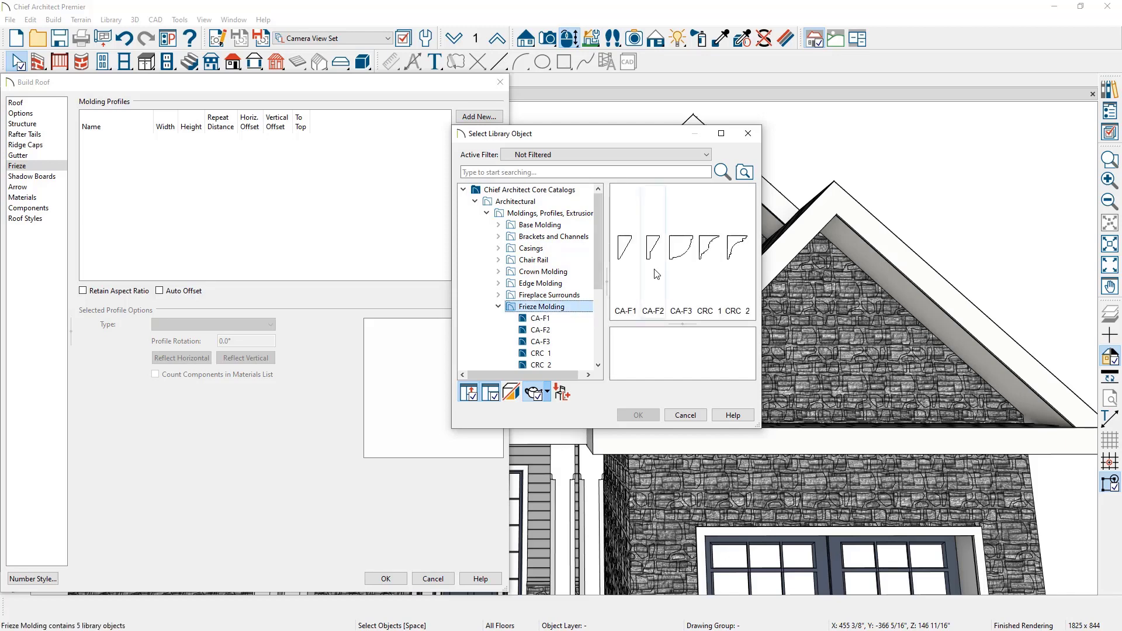
left_click(652, 248)
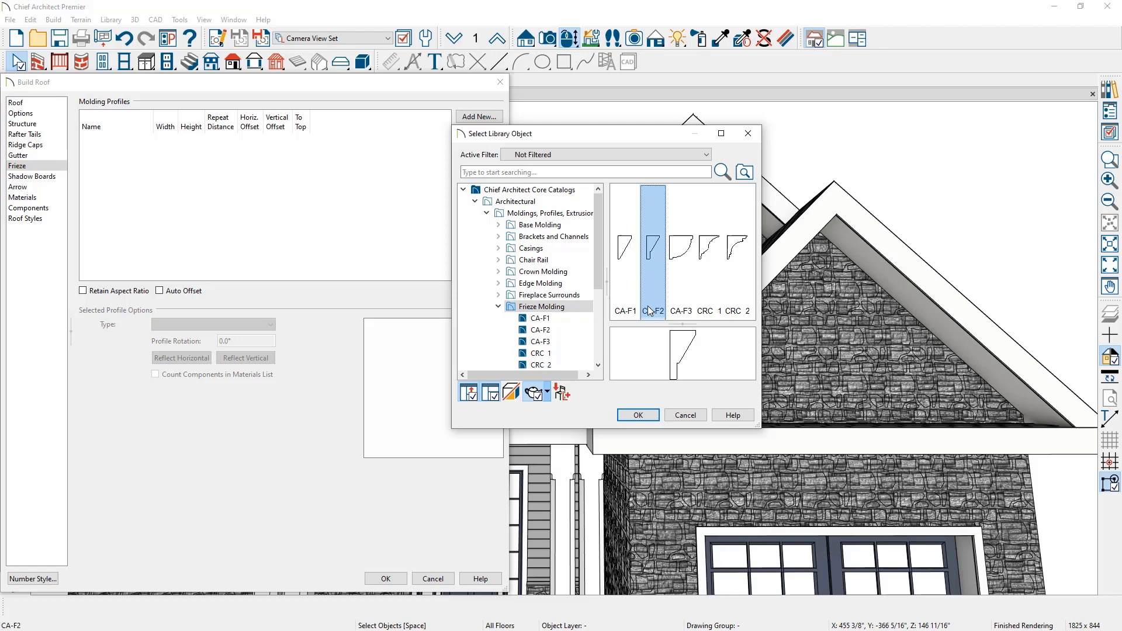
left_click(638, 415)
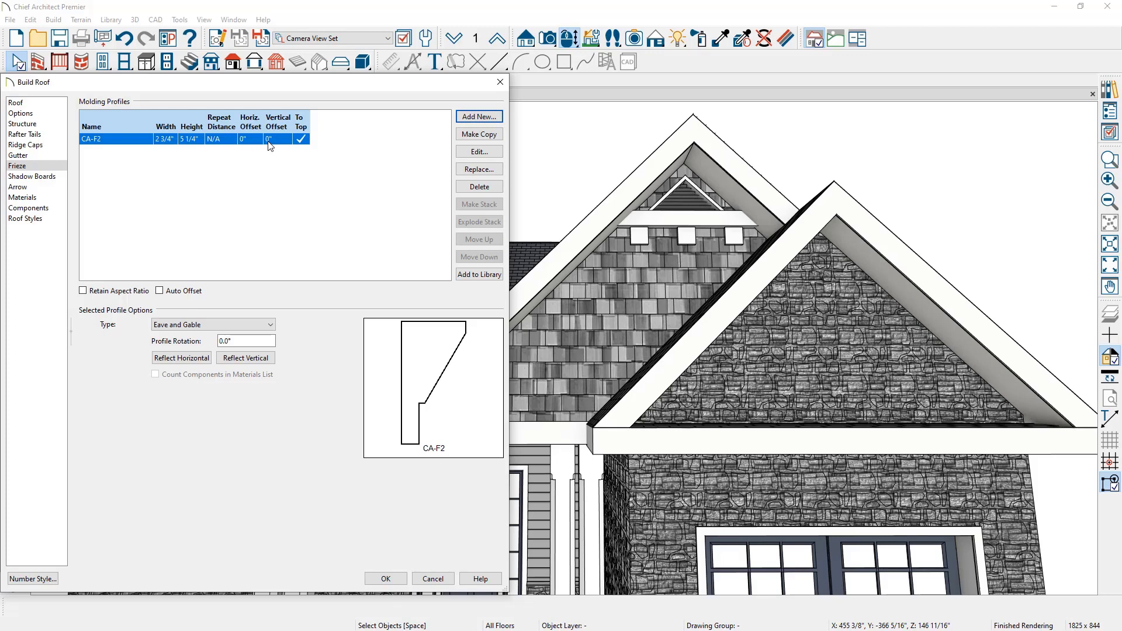
mouse_move(13, 103)
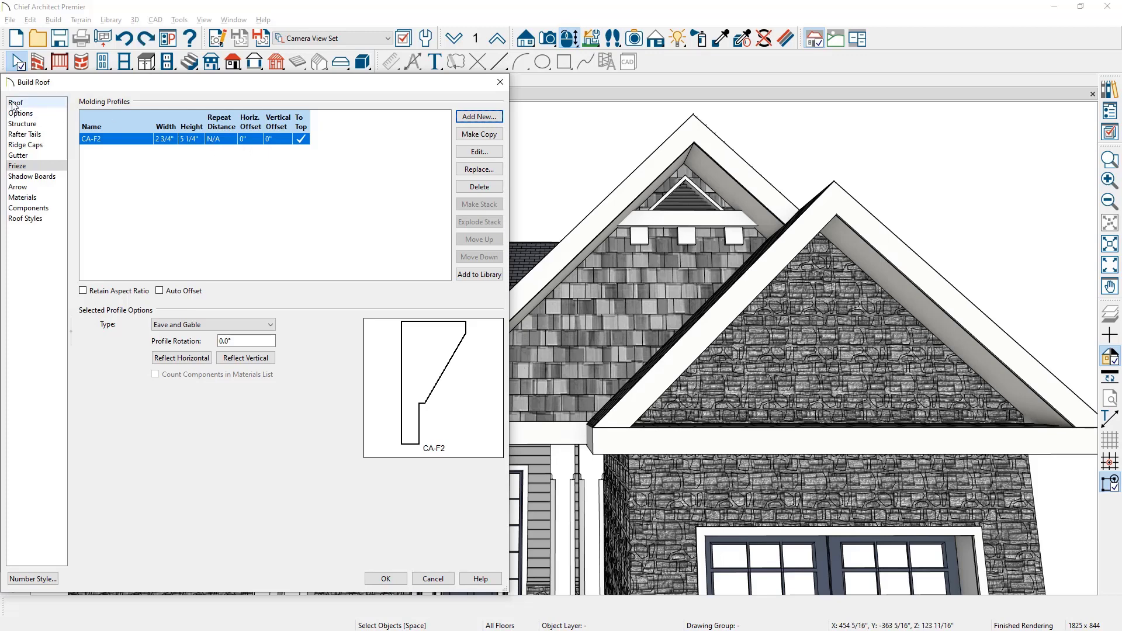
left_click(14, 103)
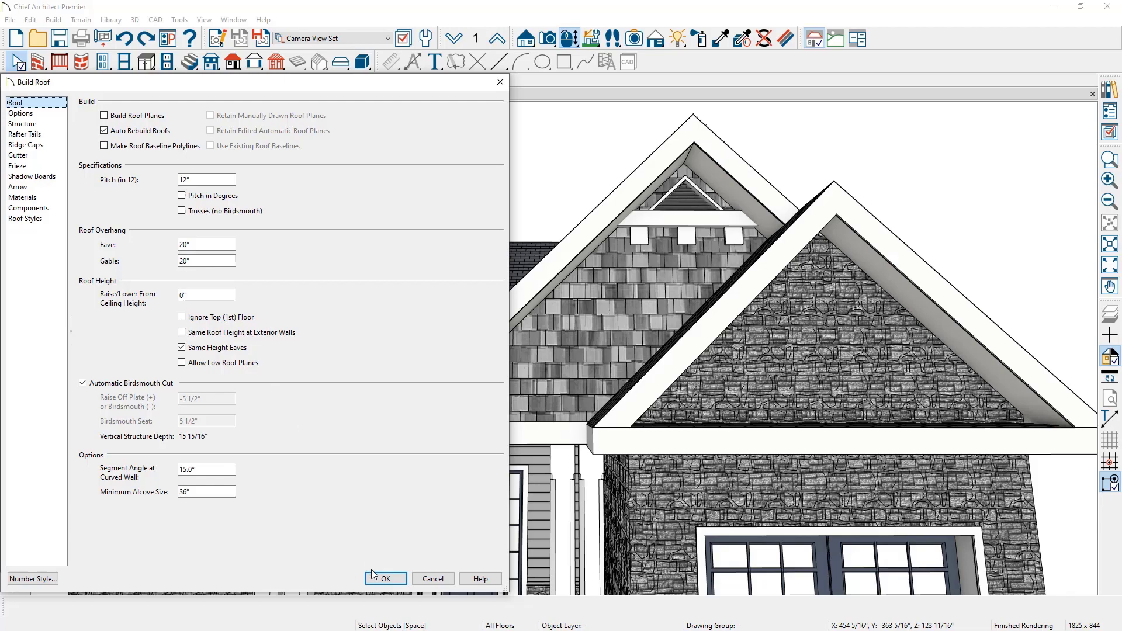
left_click(386, 578)
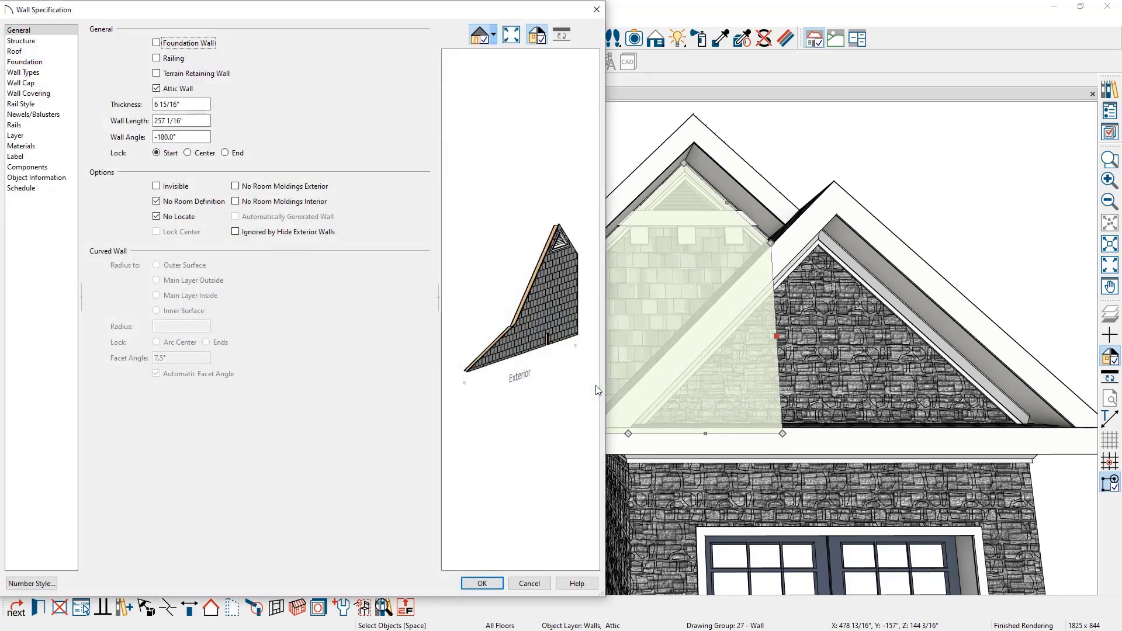
mouse_move(45, 72)
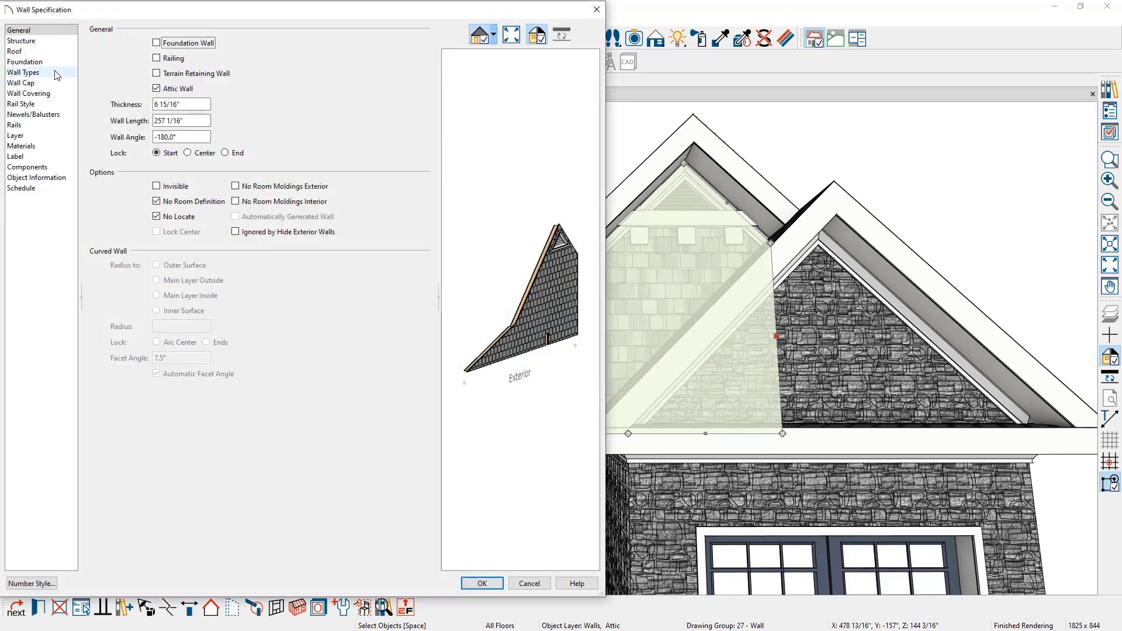
Turn off Include Frieze on the attic gable wall's Roof panel and apply it
left_click(18, 50)
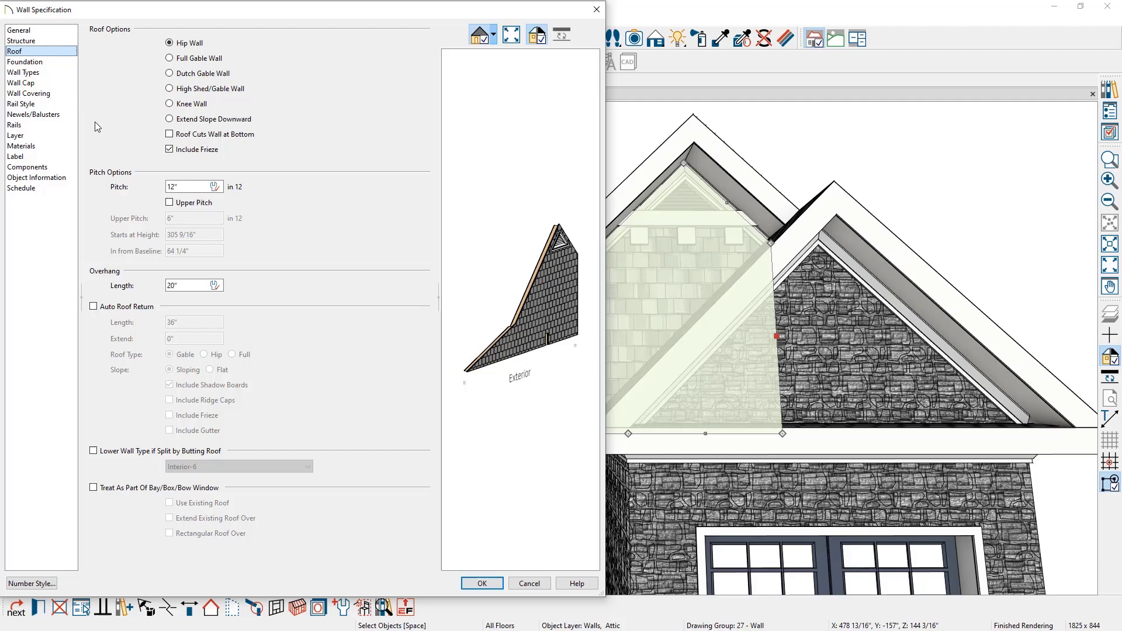
mouse_move(150, 164)
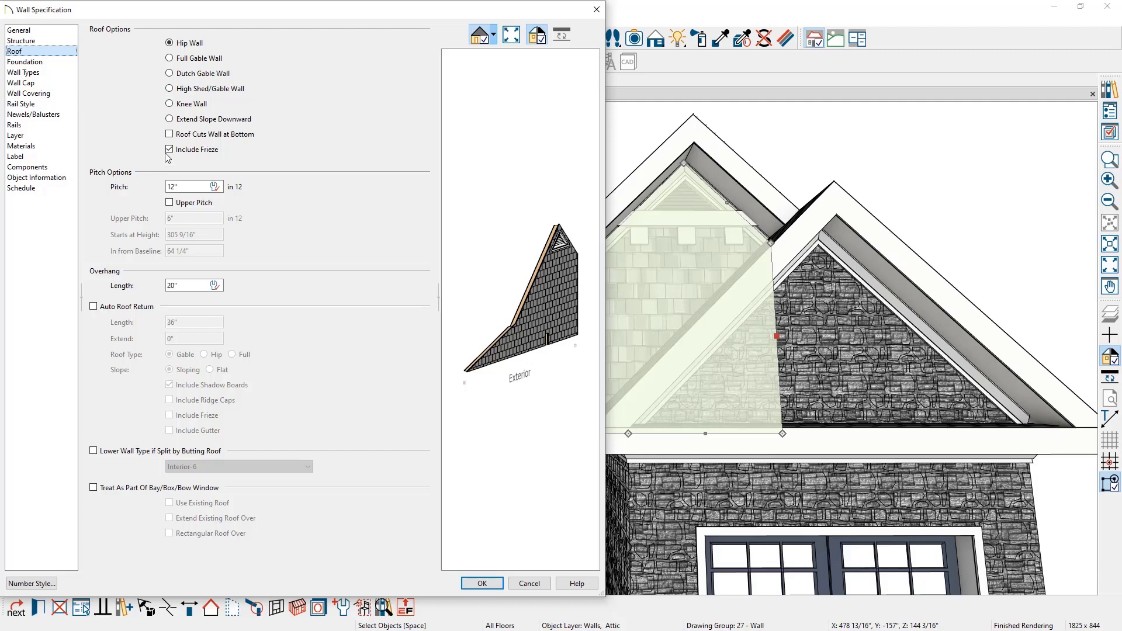
left_click(168, 149)
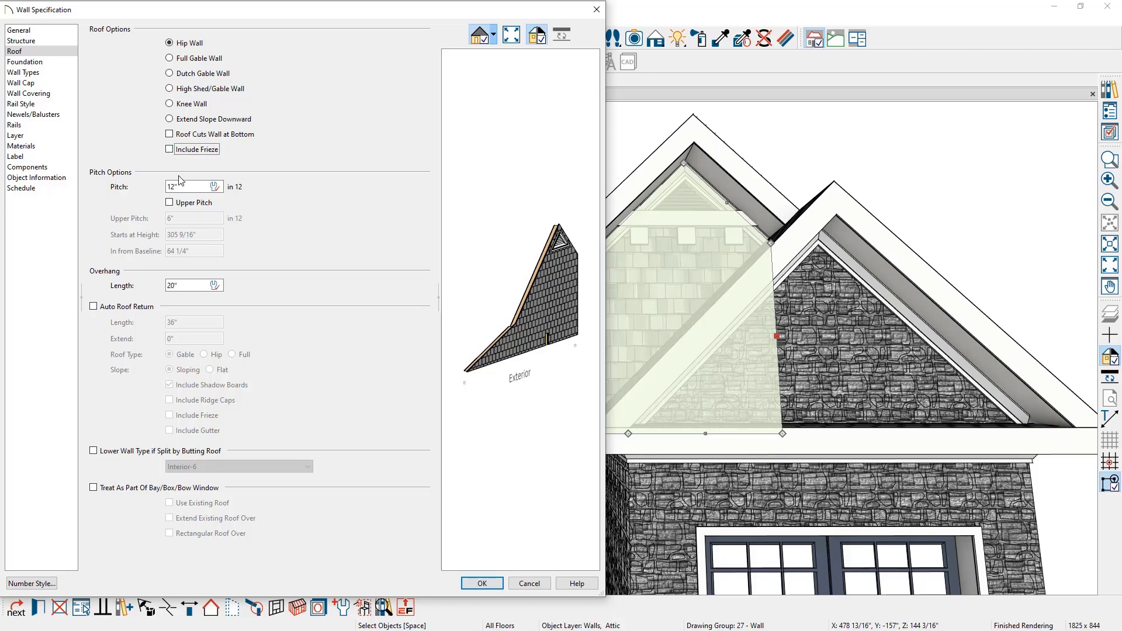
left_click(482, 583)
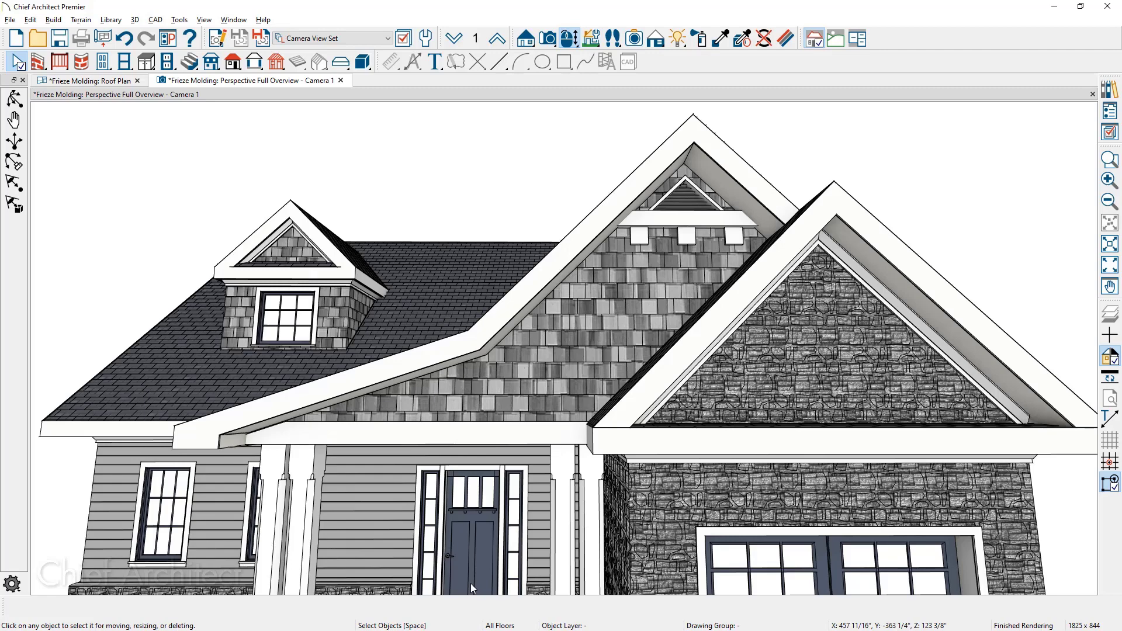
mouse_move(420, 322)
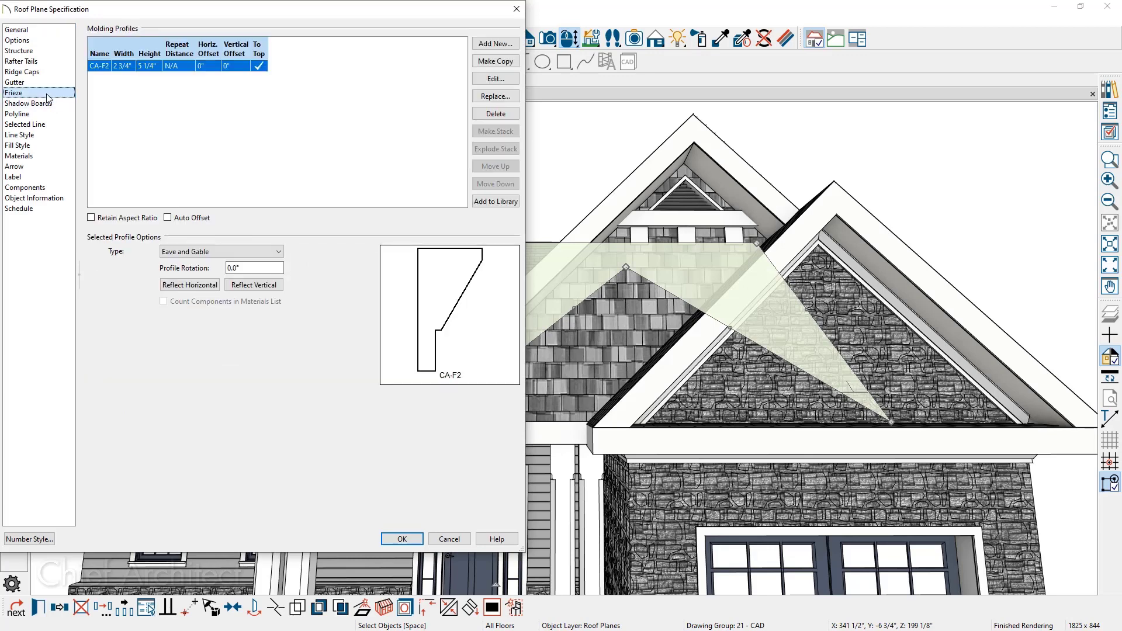
Delete the CA-F2 frieze from the porch-side roof plane, turning off Auto Rebuild Roofs
left_click(495, 113)
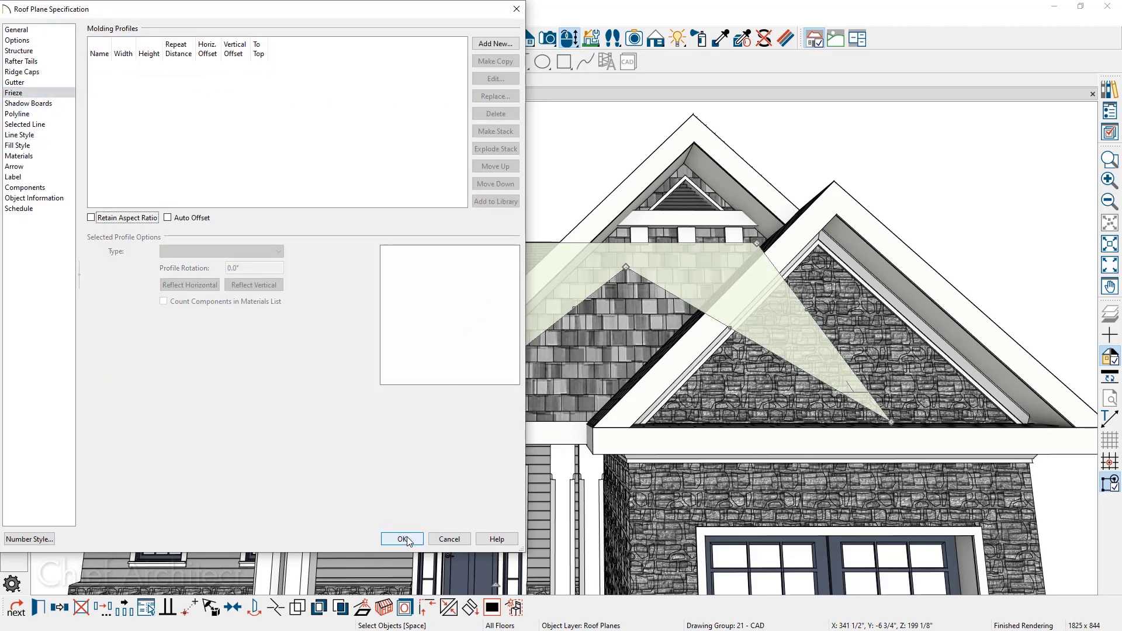
left_click(402, 540)
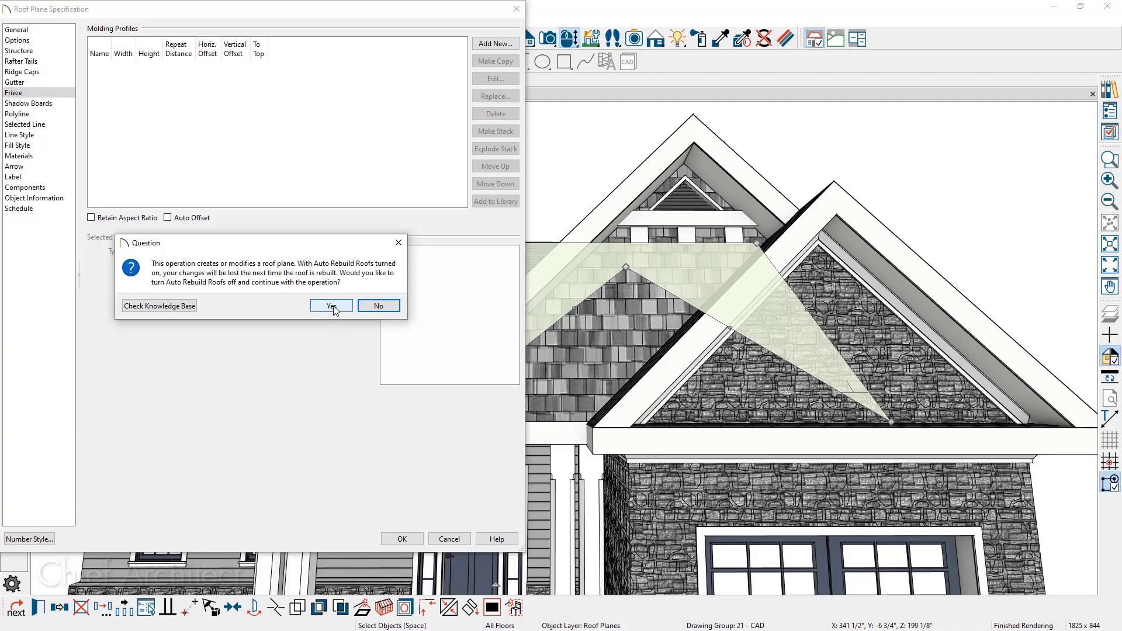
left_click(331, 306)
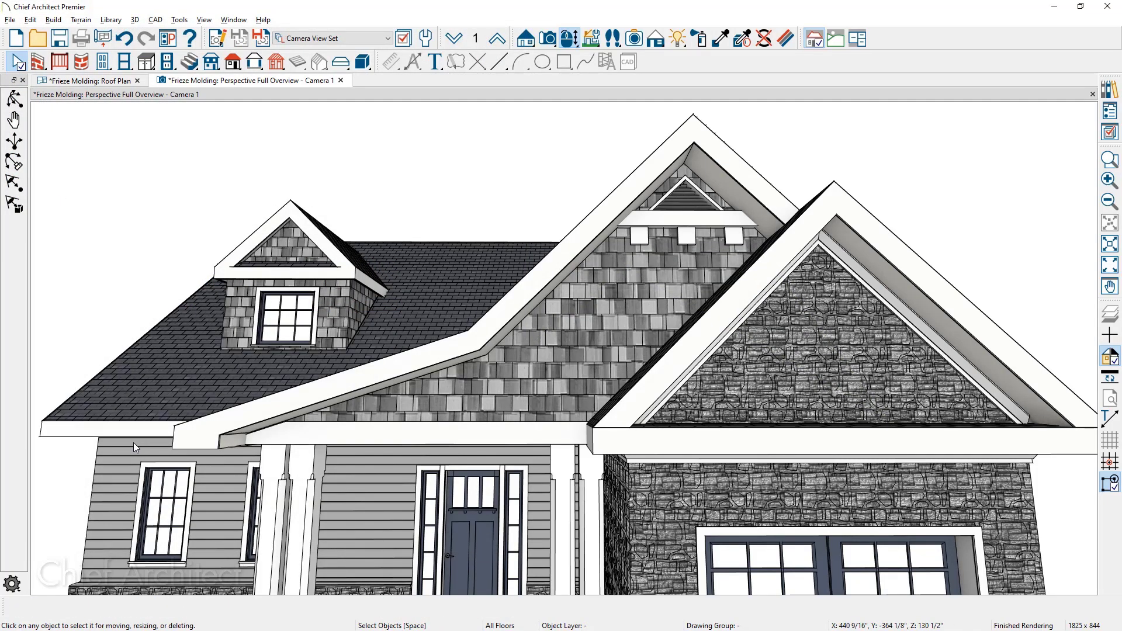
mouse_move(3, 236)
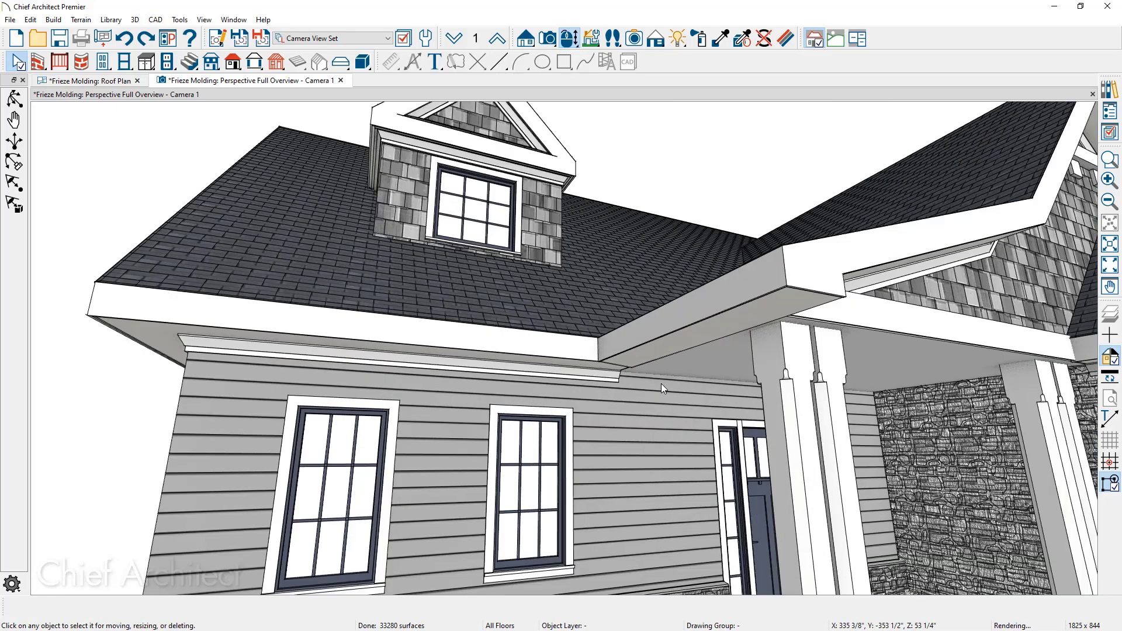
Move the camera in close to the frieze end under the left eave by the porch roof
left_click_drag(661, 388, 598, 398)
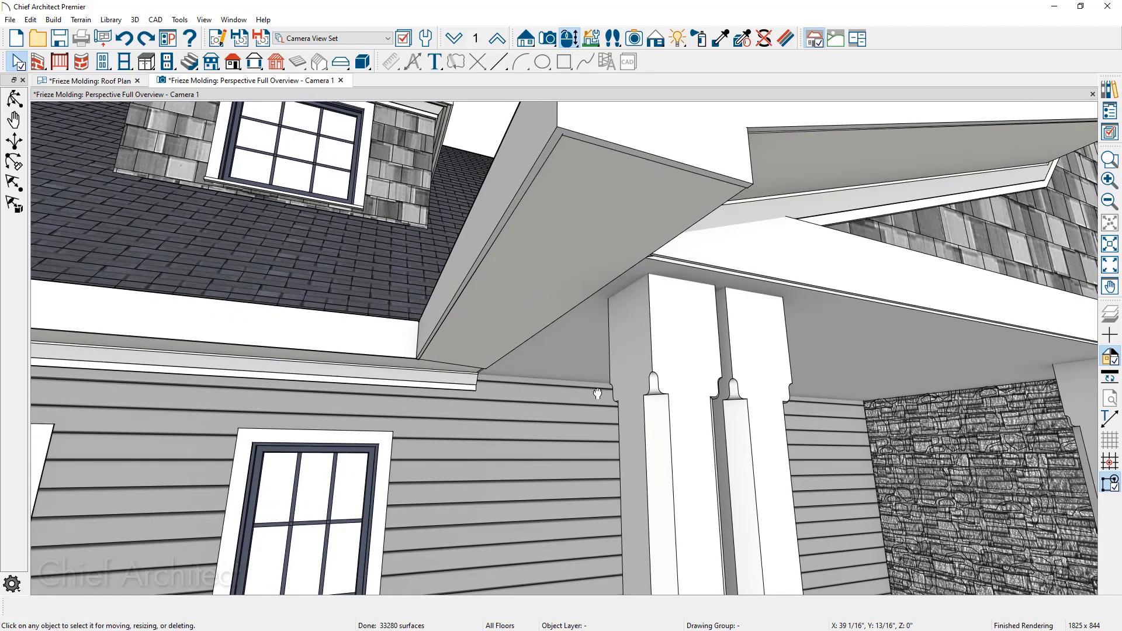
mouse_move(847, 411)
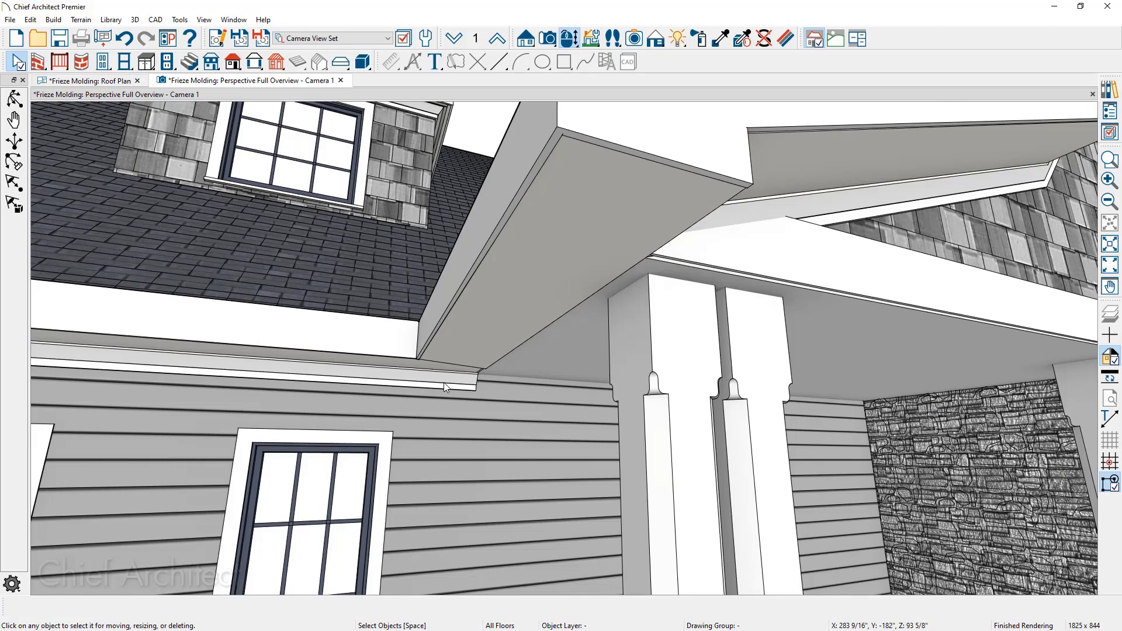
mouse_move(762, 263)
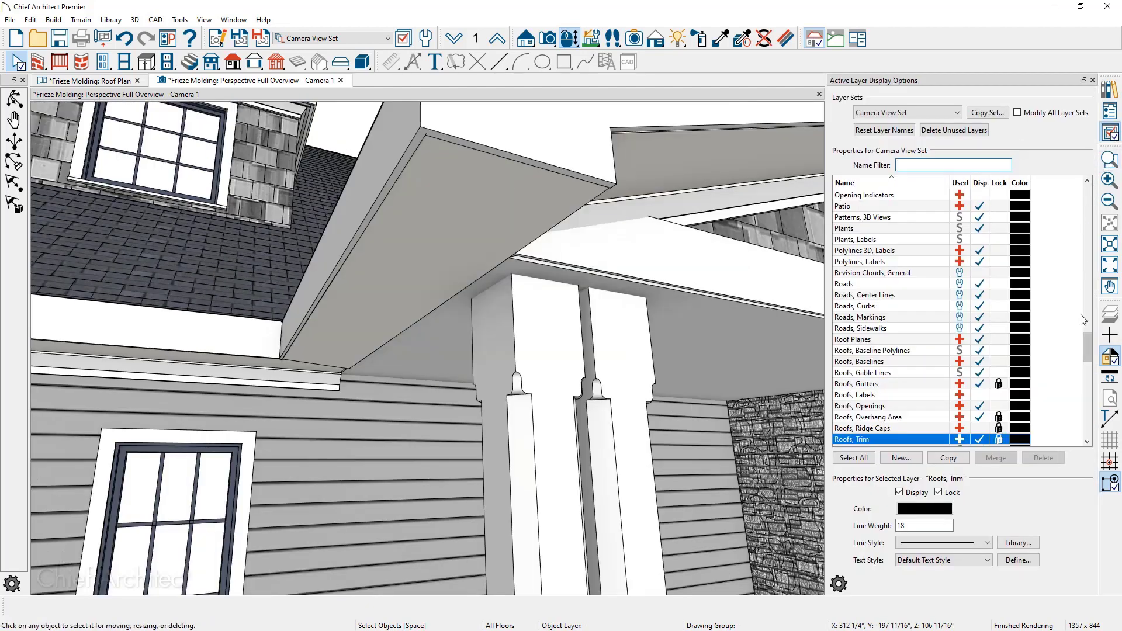
Extend the frieze molding along the wall behind the porch posts, disabling its automatic regeneration
scroll("down", 3)
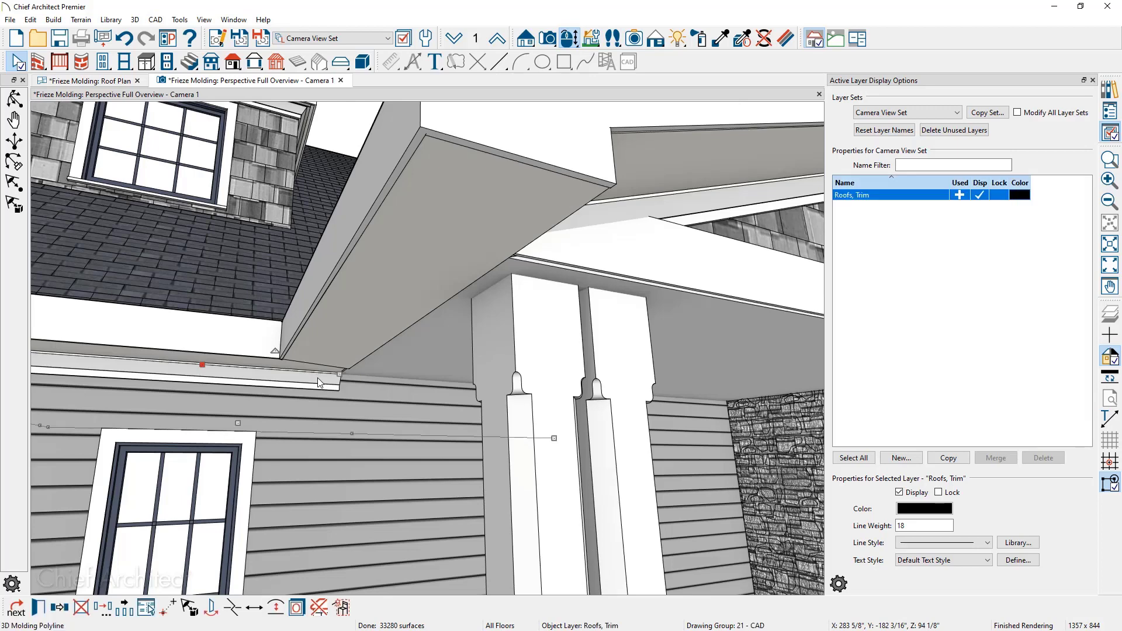
mouse_move(327, 380)
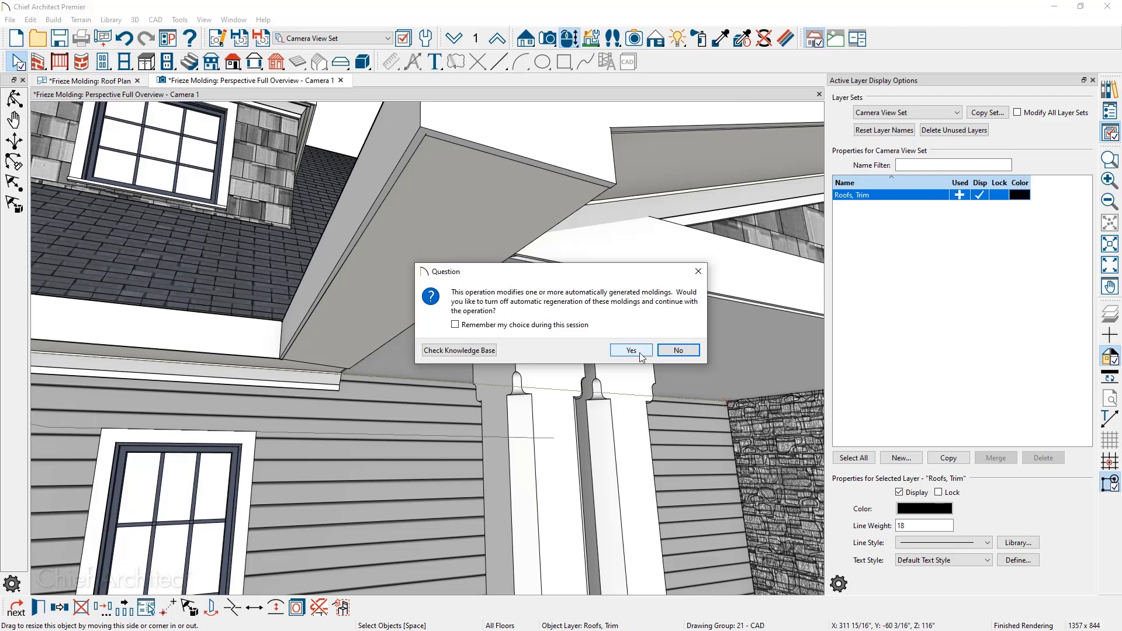
left_click(631, 351)
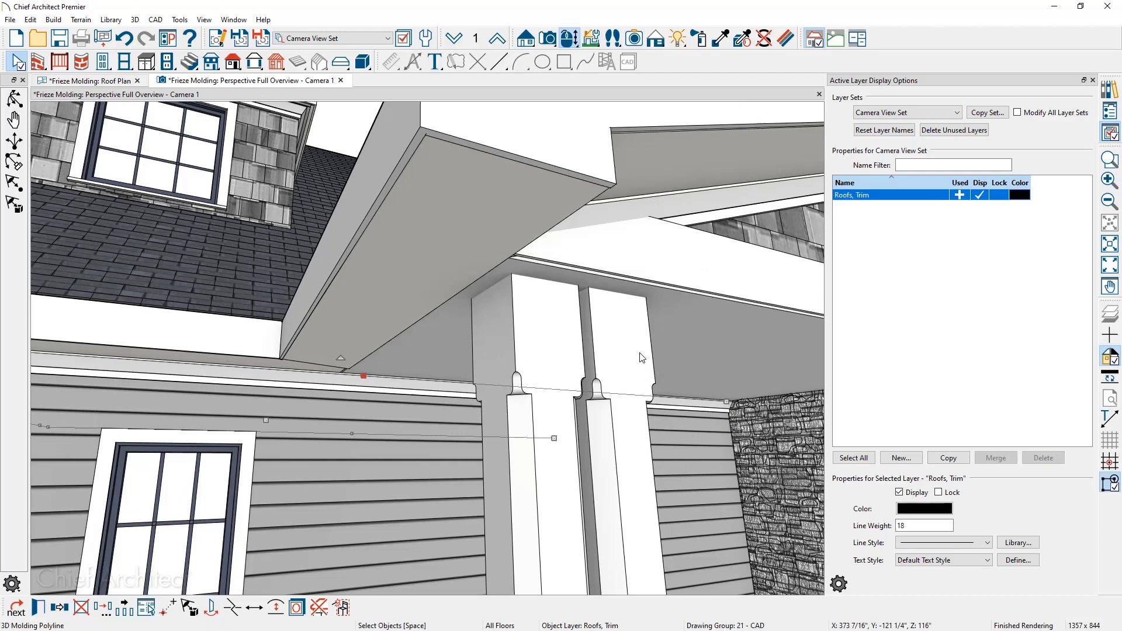
mouse_move(351, 157)
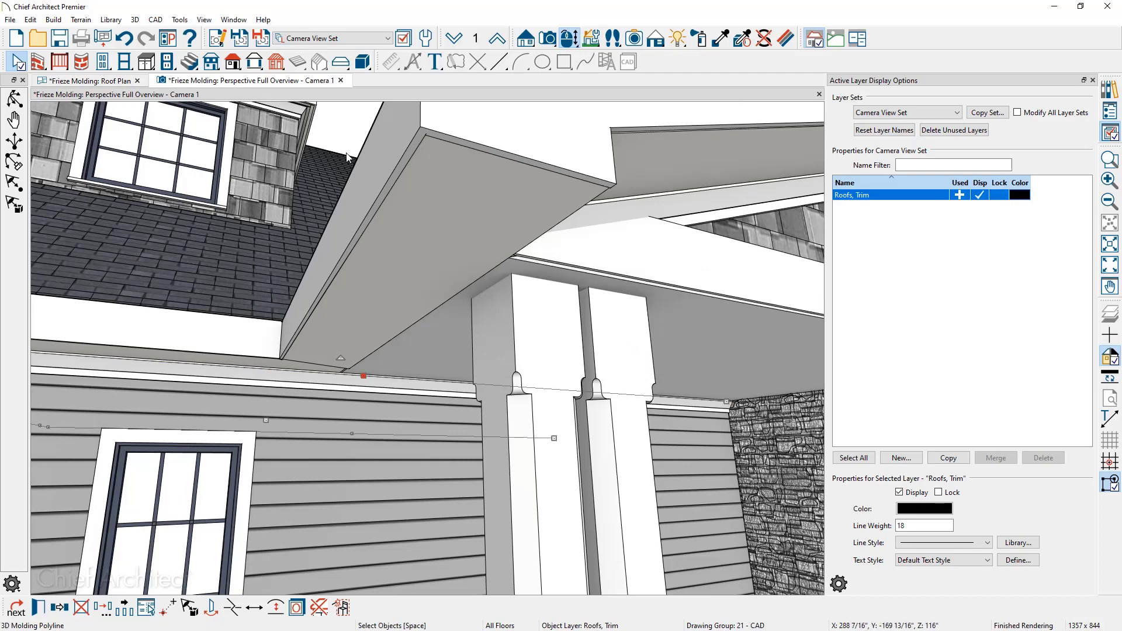
left_click(89, 81)
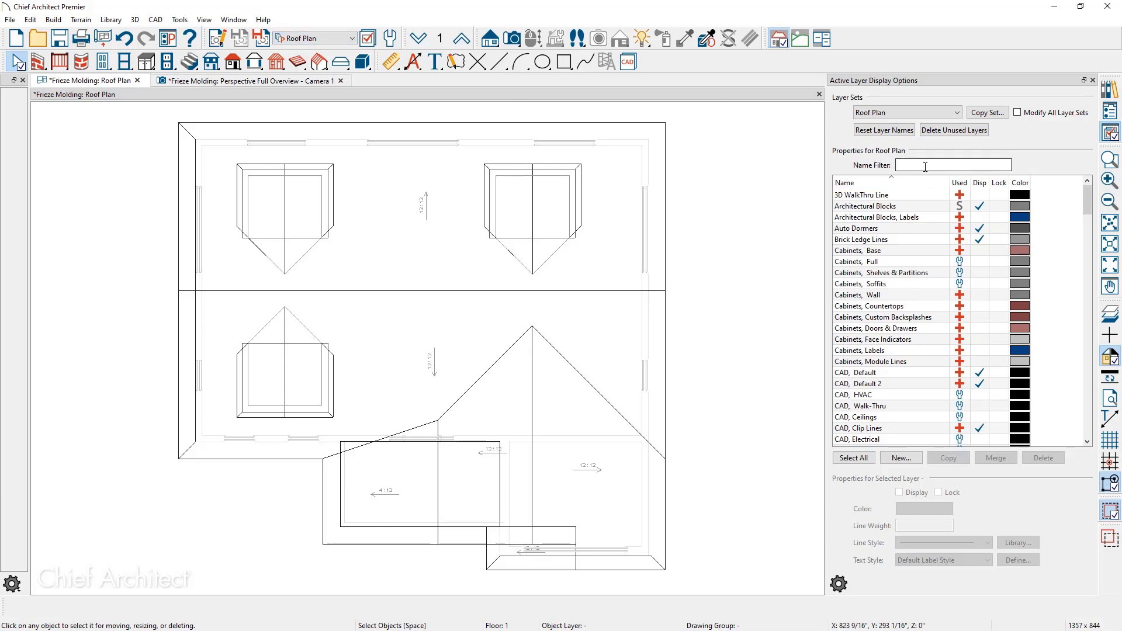
Filter the roof plan's layer list to 'trim', leaving the Roofs, Trim layer
type("trim")
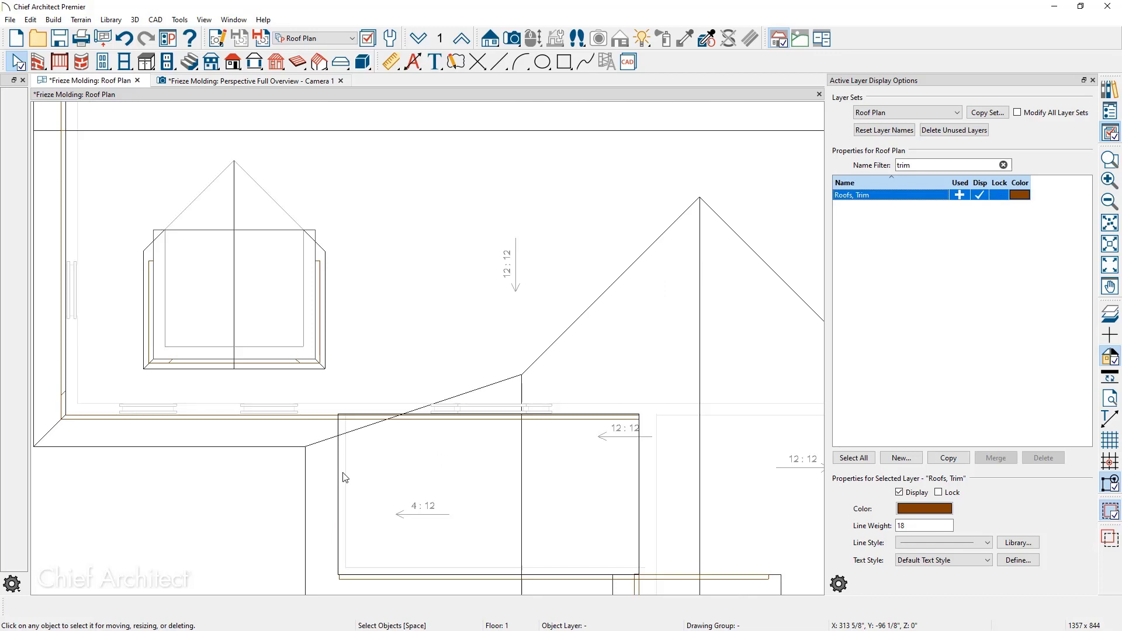
mouse_move(454, 444)
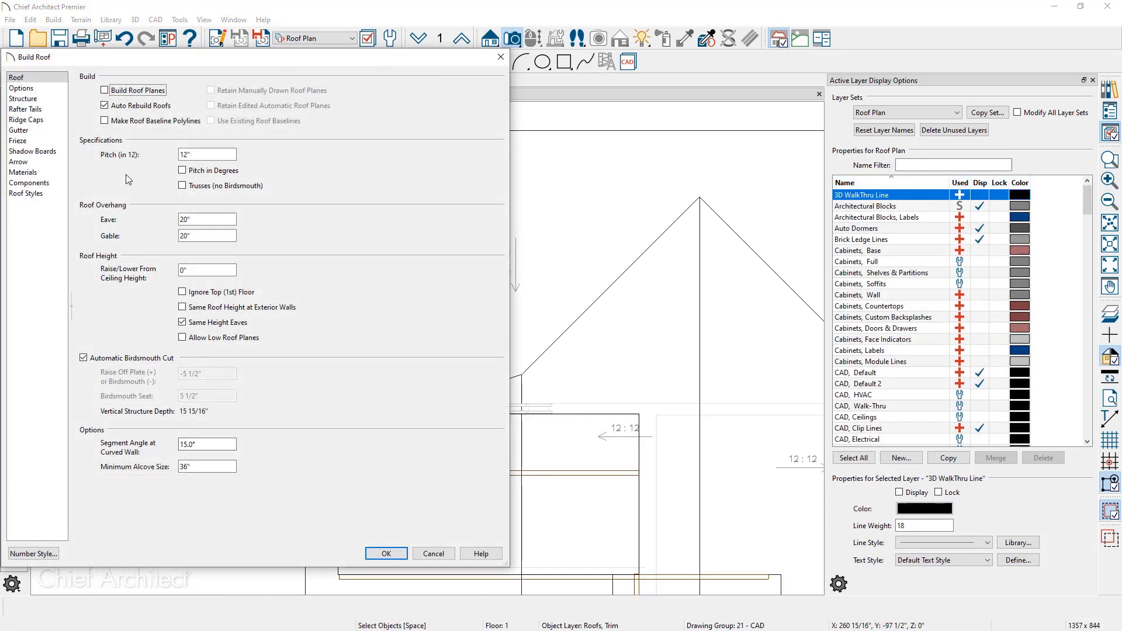
Rebuild the roof with Build Roof Planes checked and return to the perspective overview
left_click(104, 90)
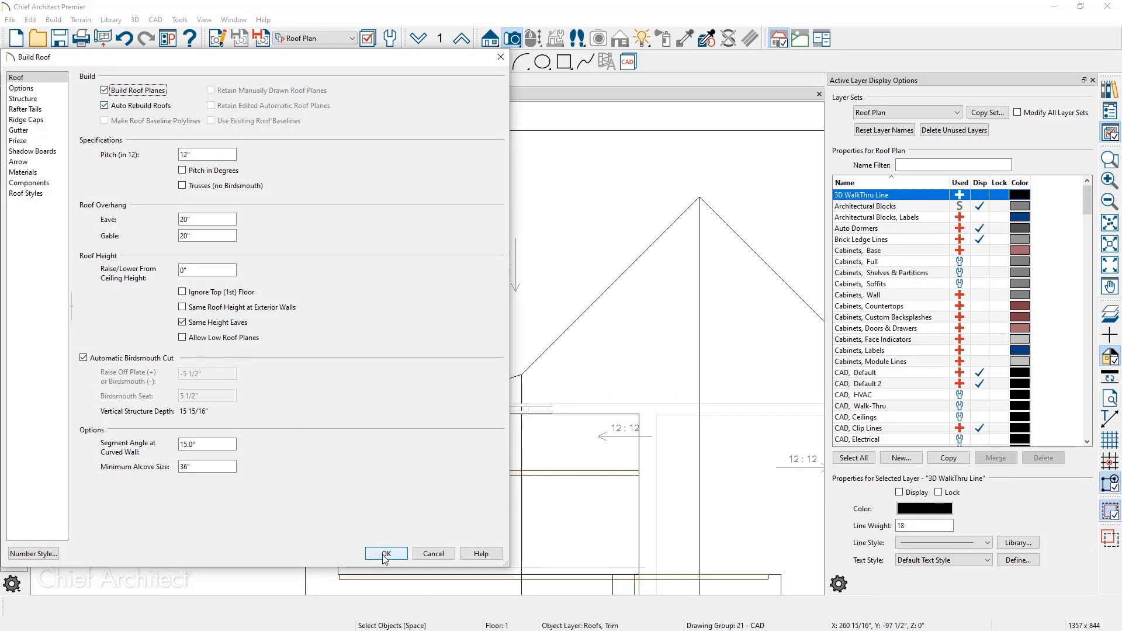
left_click(386, 554)
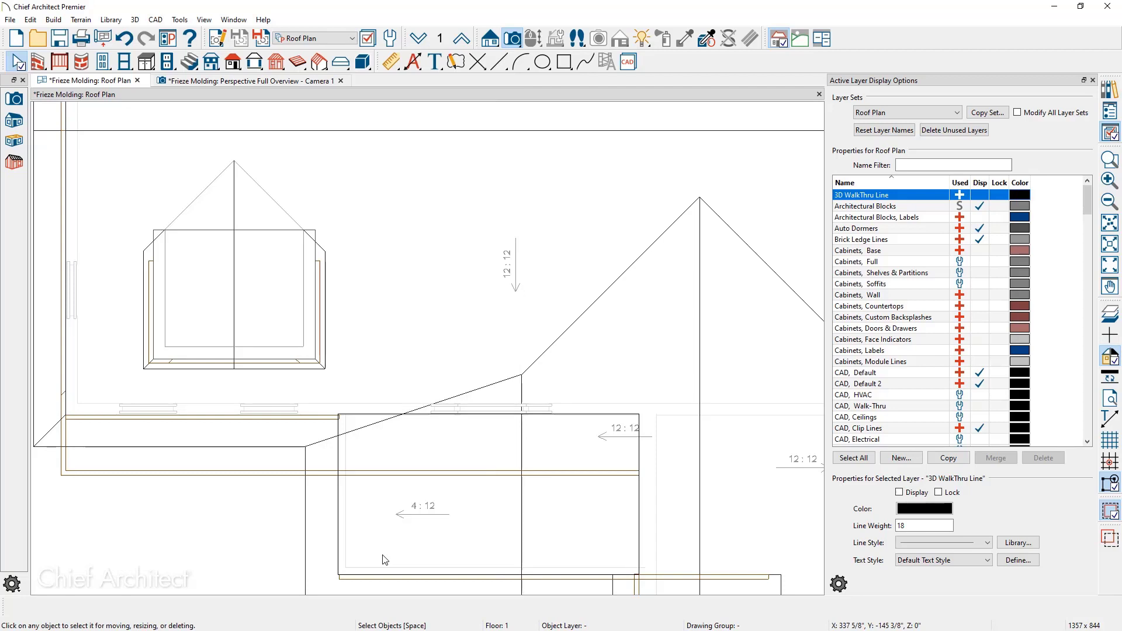
mouse_move(306, 491)
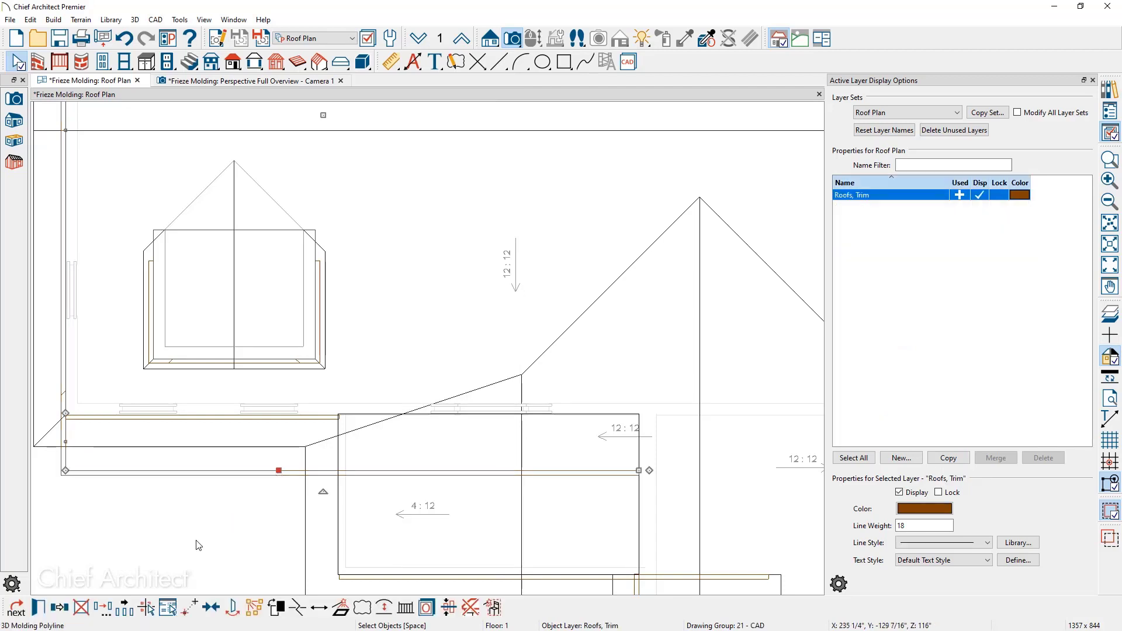
mouse_move(78, 608)
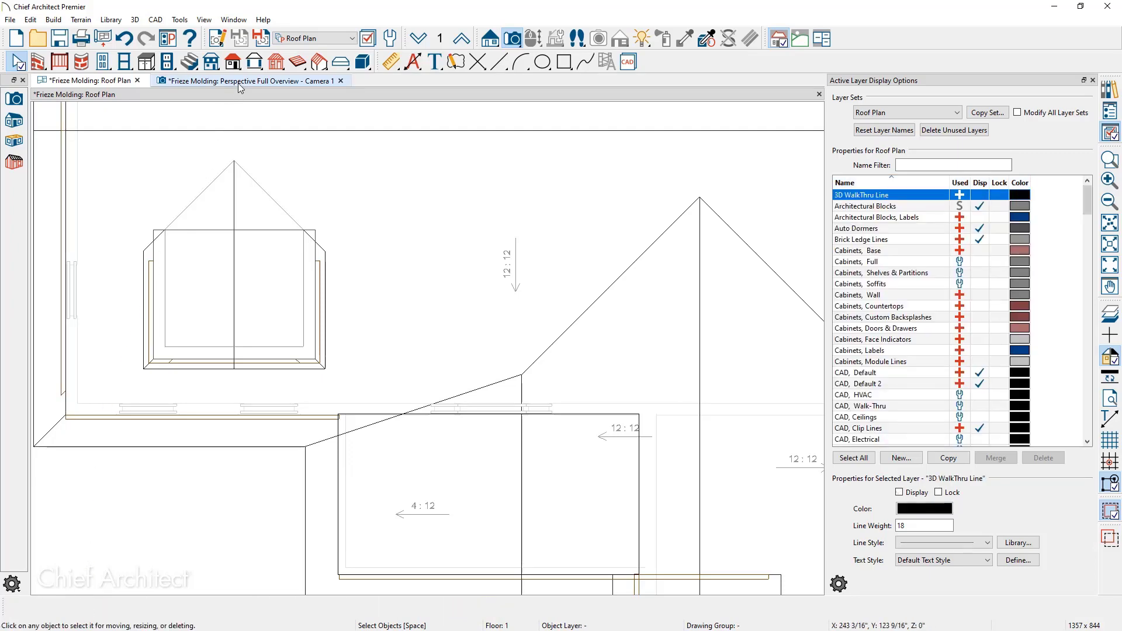
left_click(250, 81)
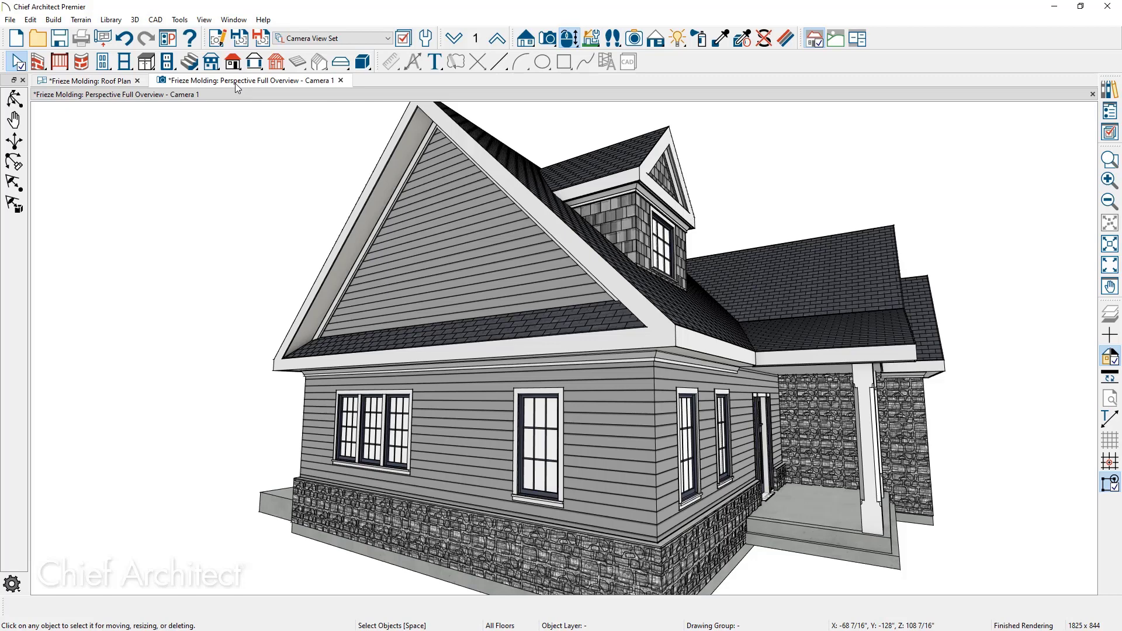
mouse_move(400, 370)
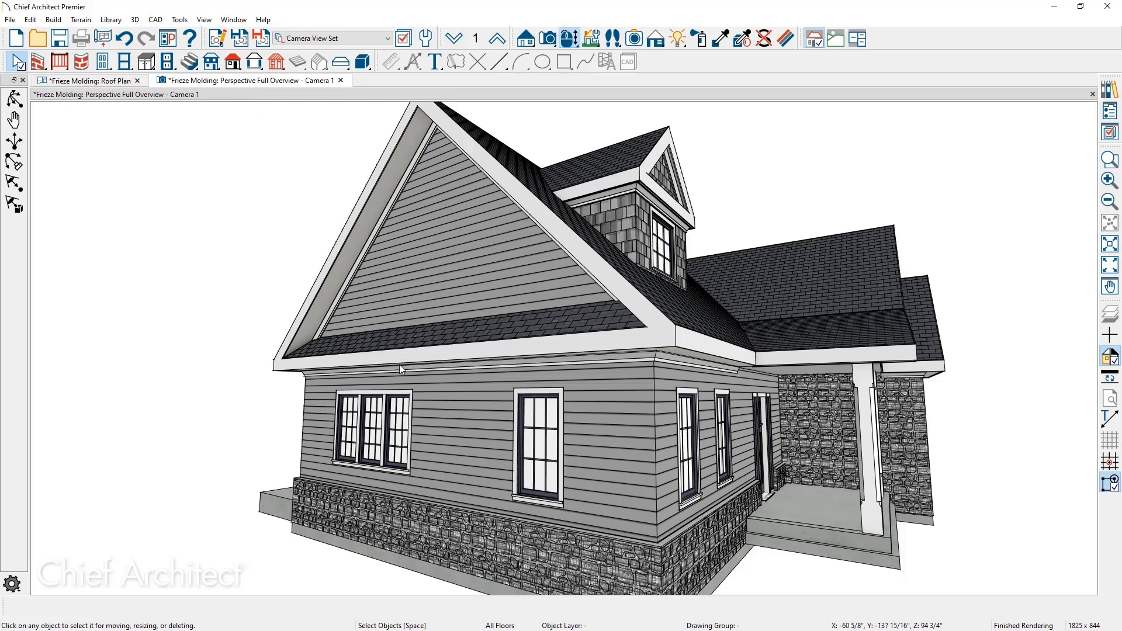
mouse_move(594, 366)
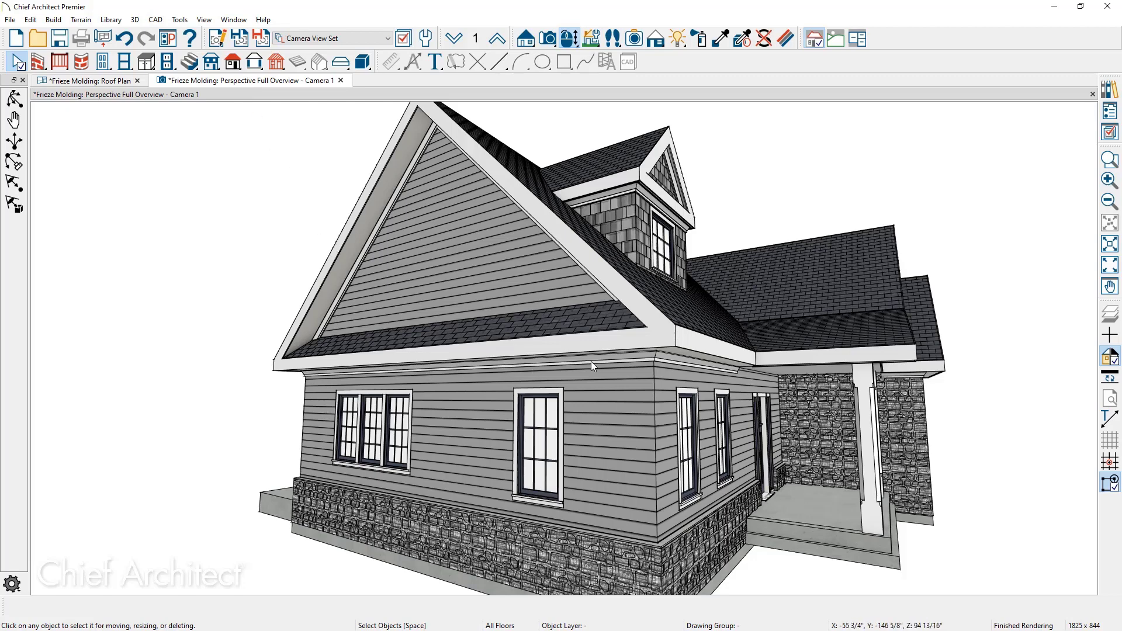
mouse_move(608, 428)
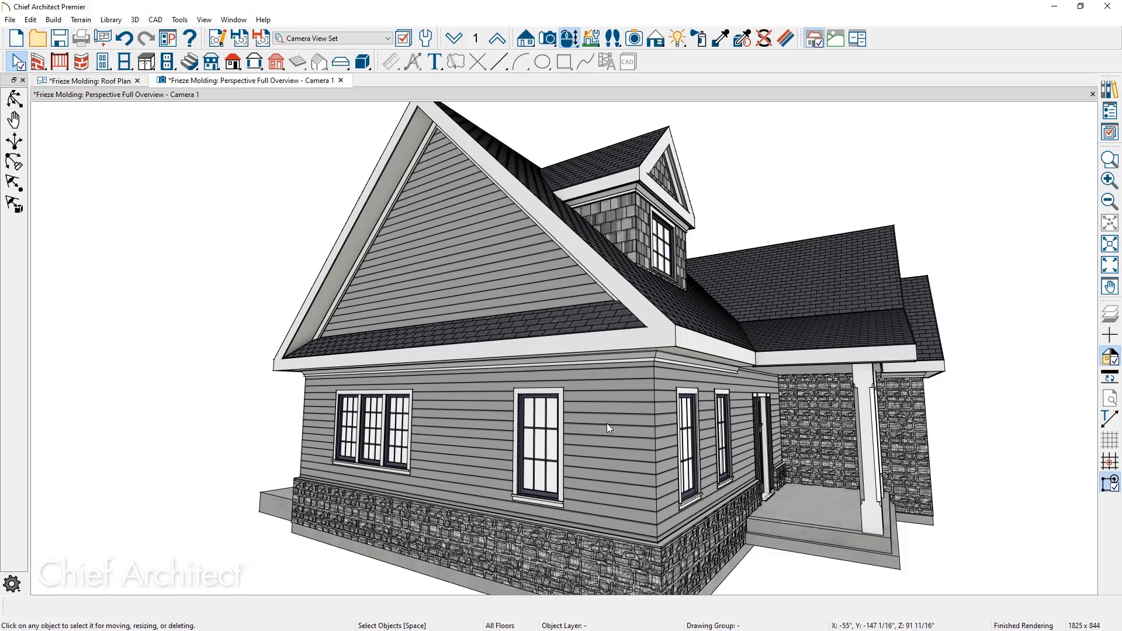
Uncheck Include Frieze under Auto Roof Return for the side gable wall and apply it
double_click(609, 428)
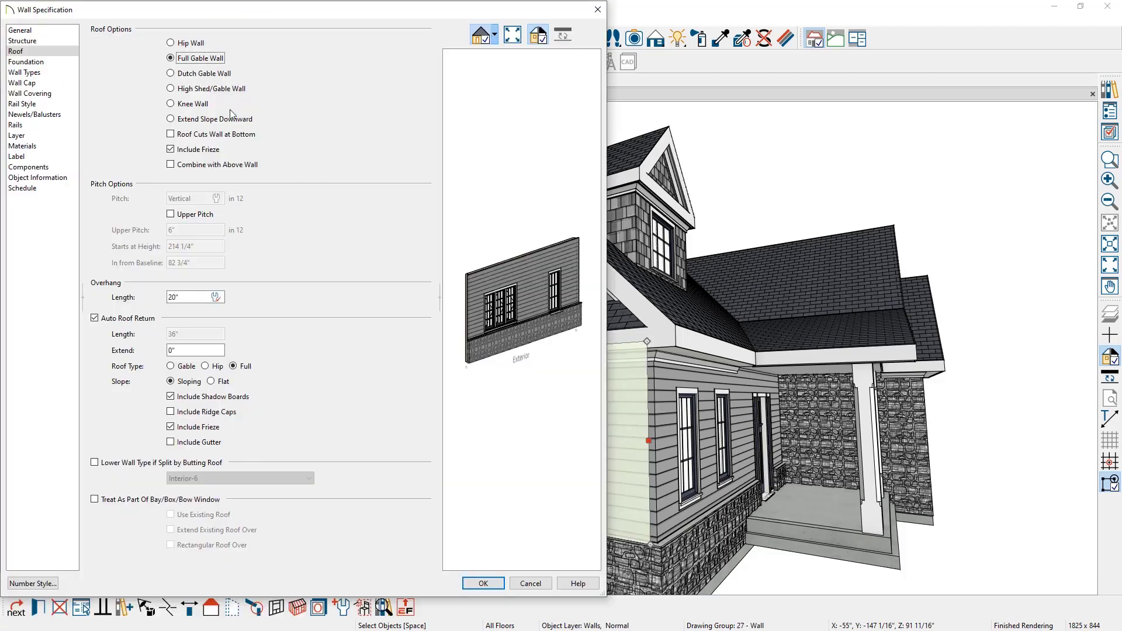
mouse_move(267, 64)
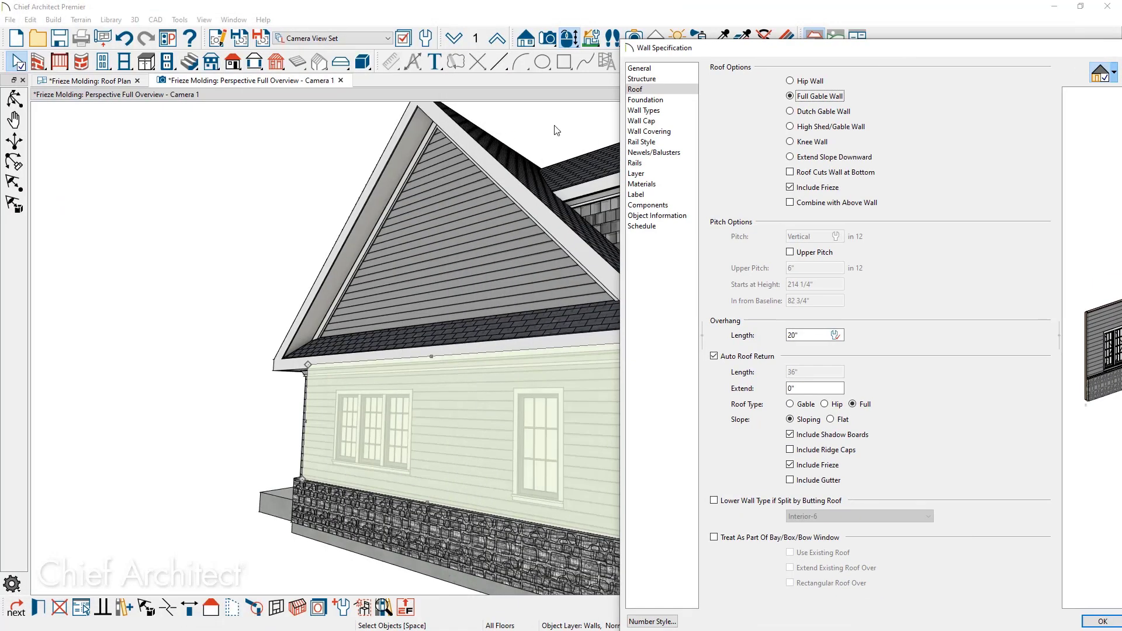
mouse_move(402, 206)
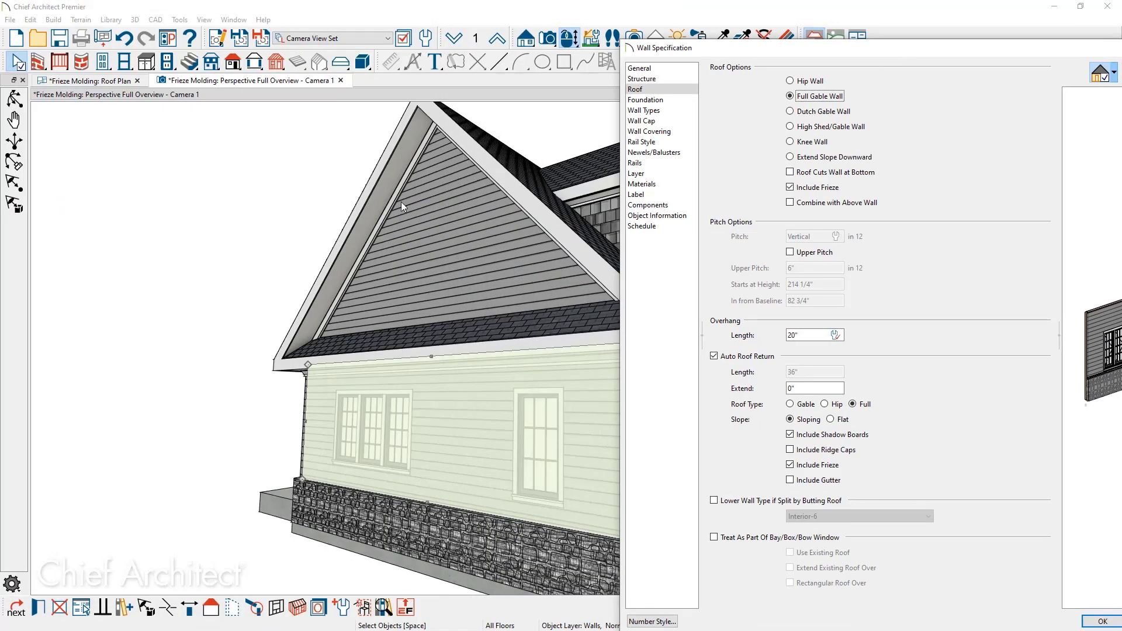
mouse_move(488, 204)
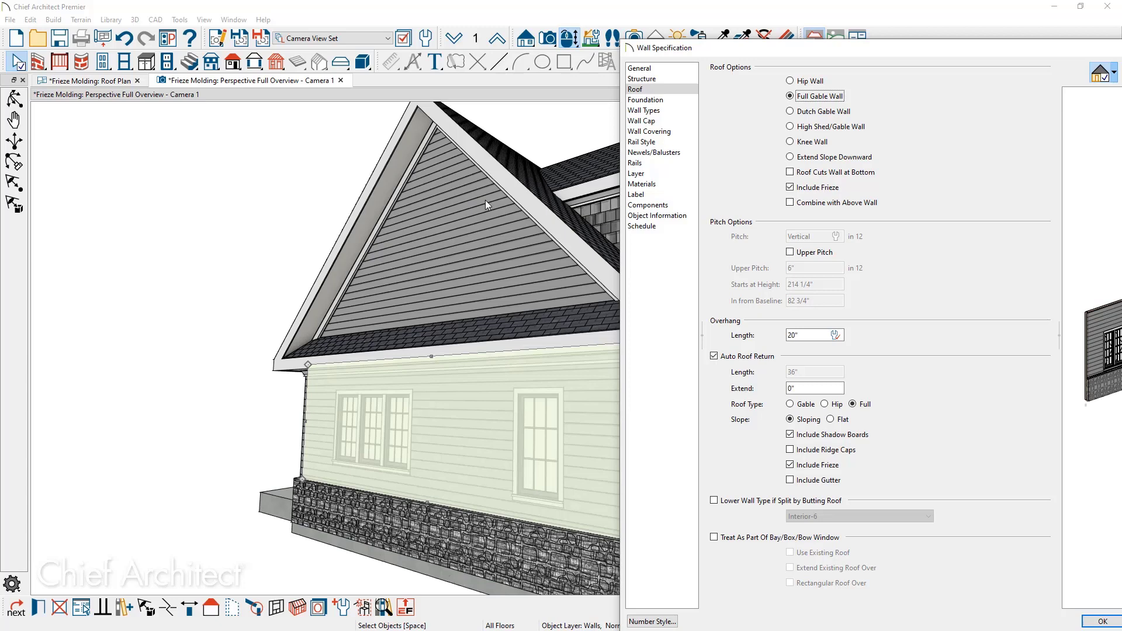
mouse_move(722, 367)
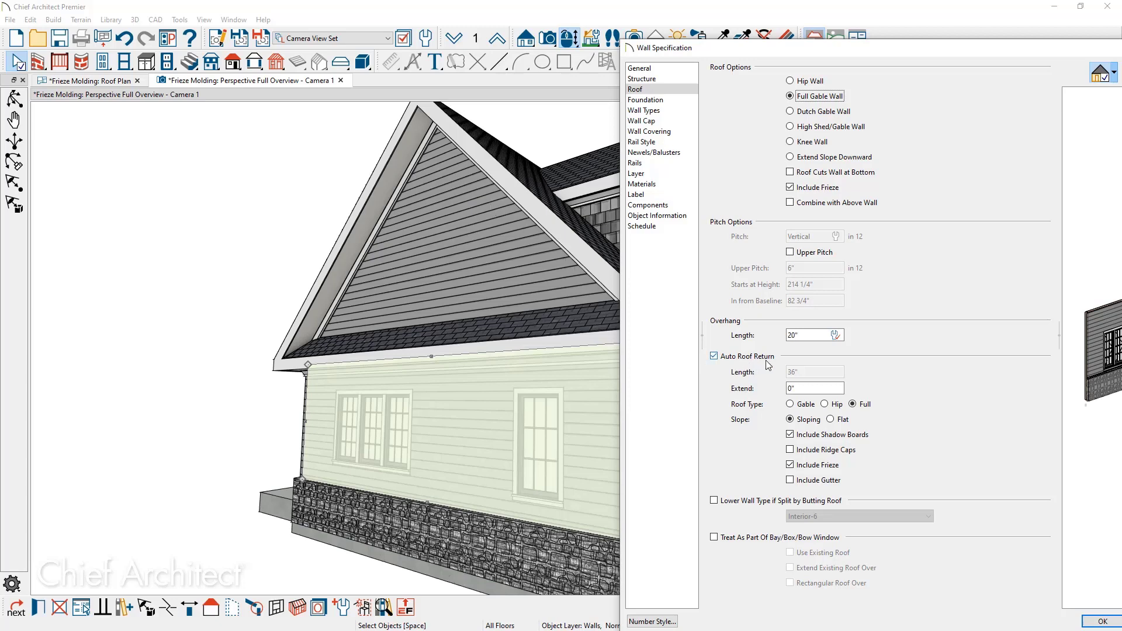
mouse_move(816, 424)
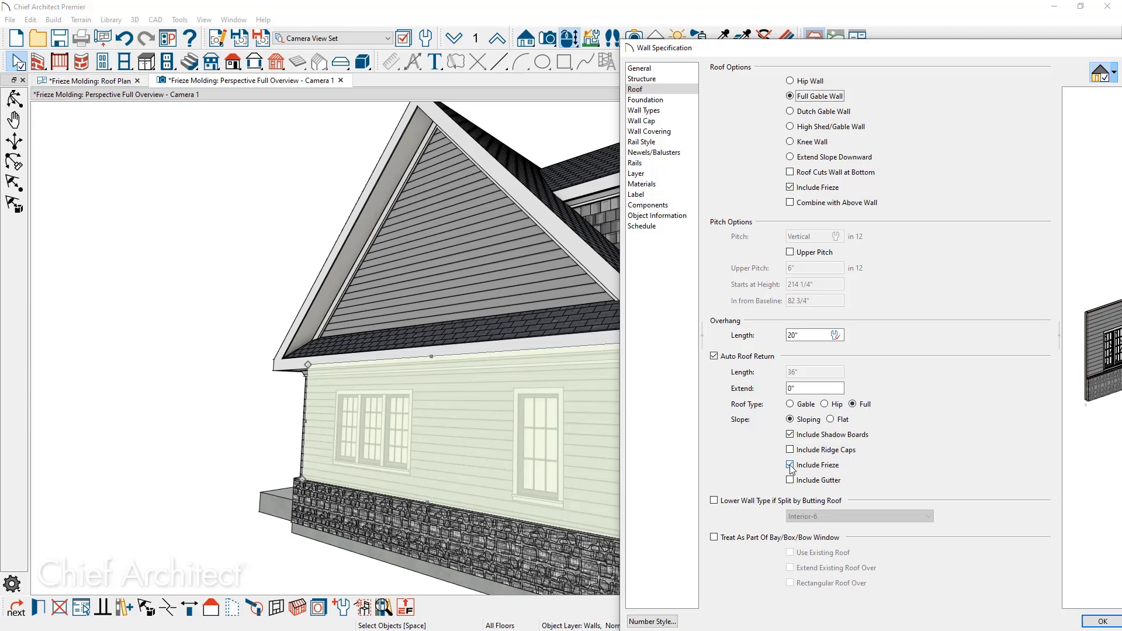
left_click(790, 466)
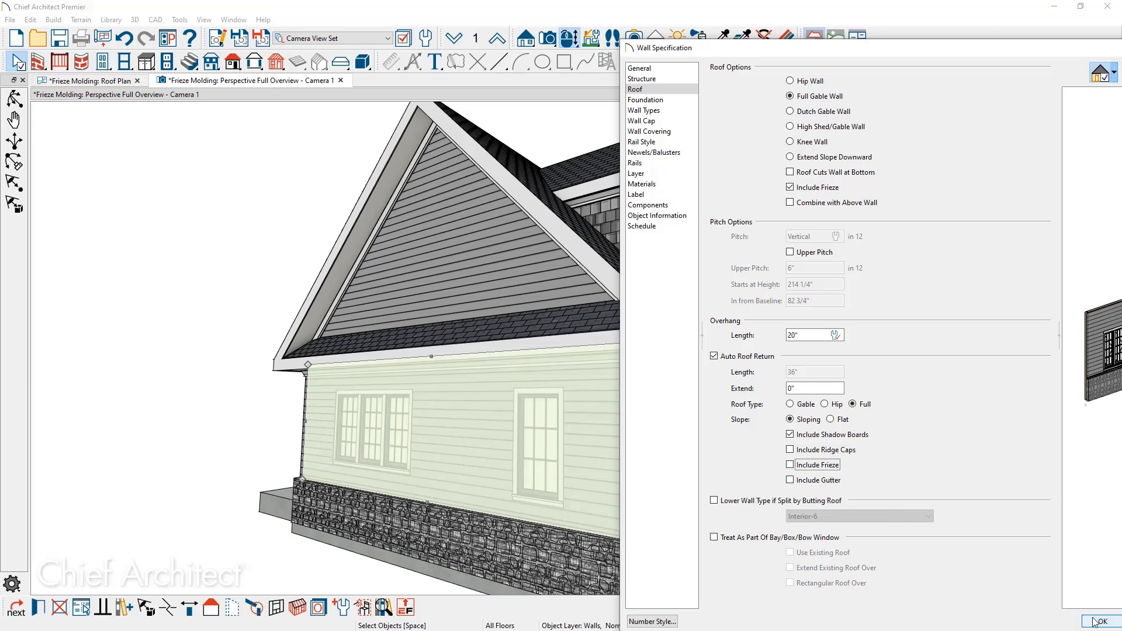
left_click(1104, 620)
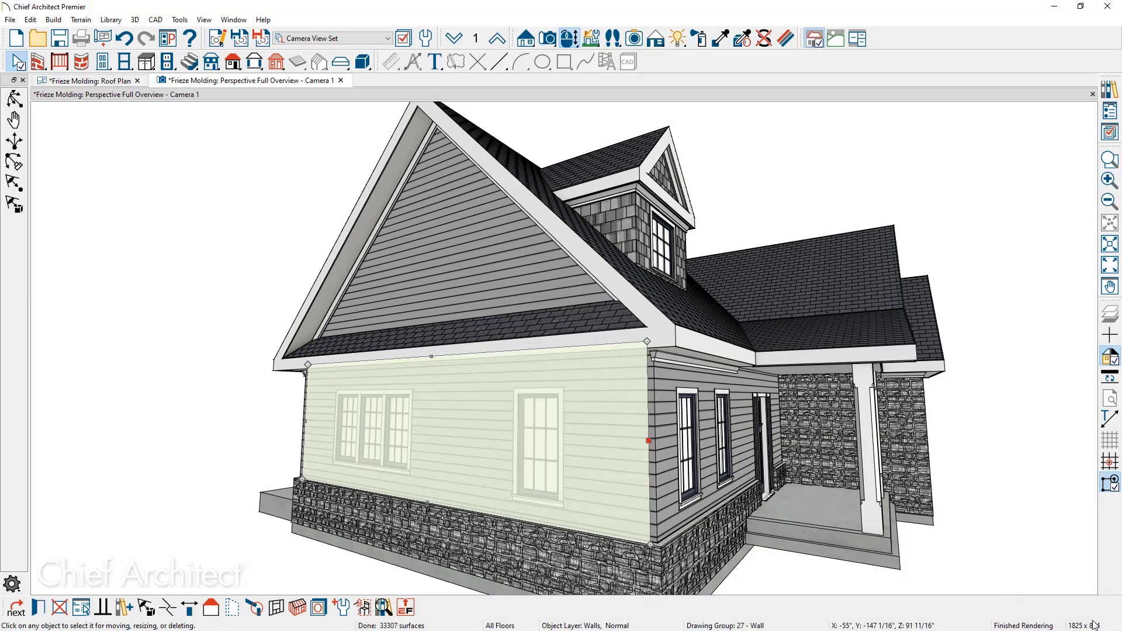